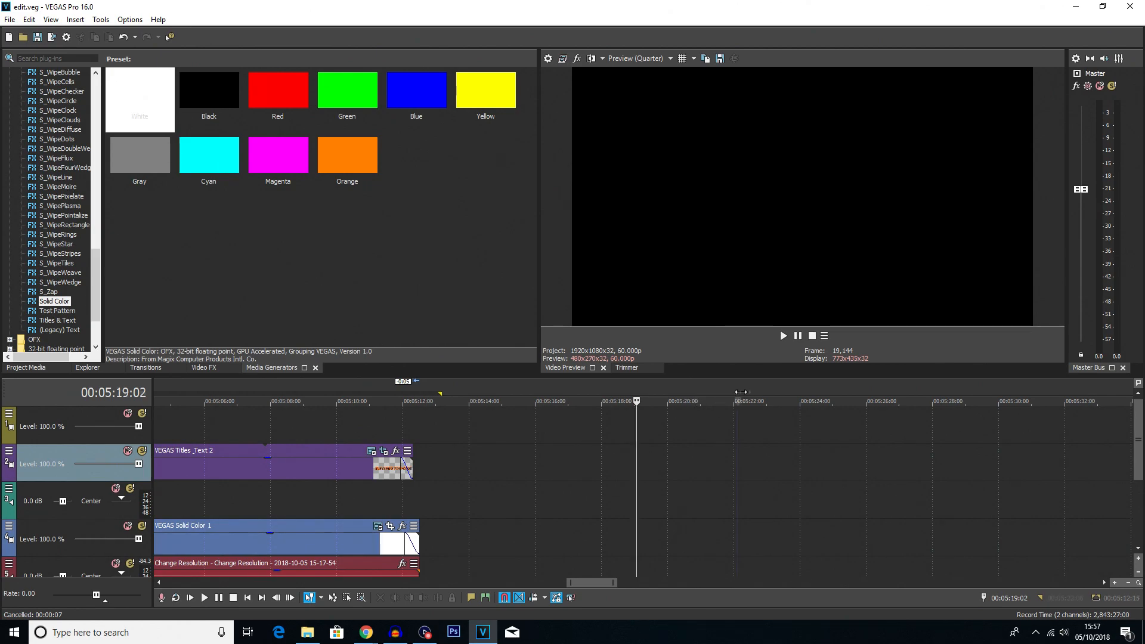
- Set project video height to 1080 with 1.0000 (Square) pixel aspect ratio, and confirm
left_click(412, 400)
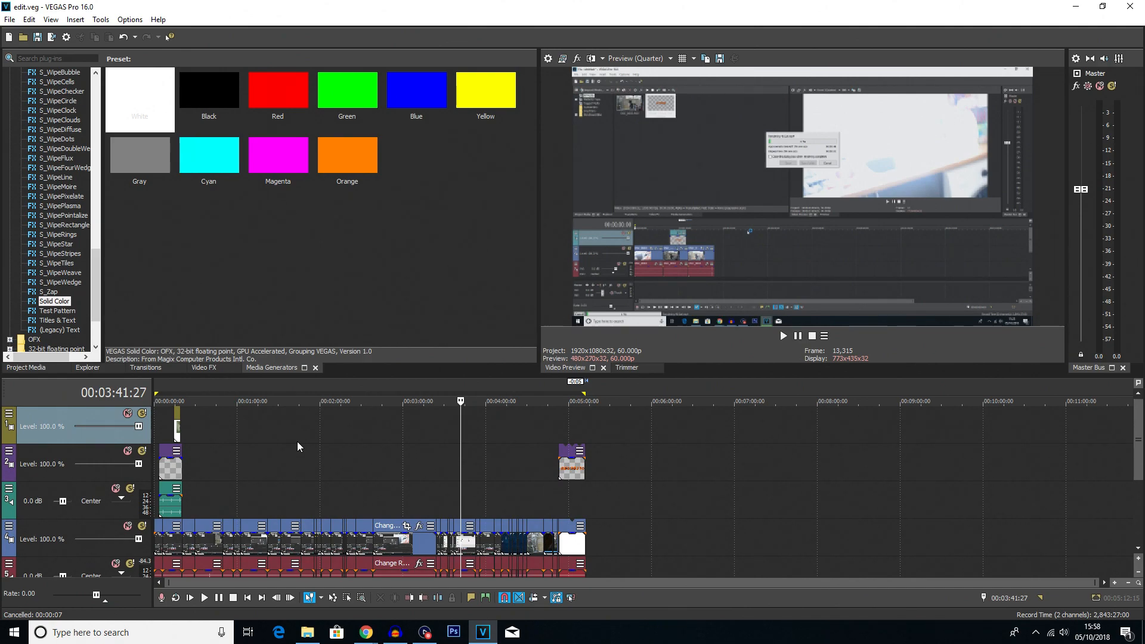
mouse_move(335, 455)
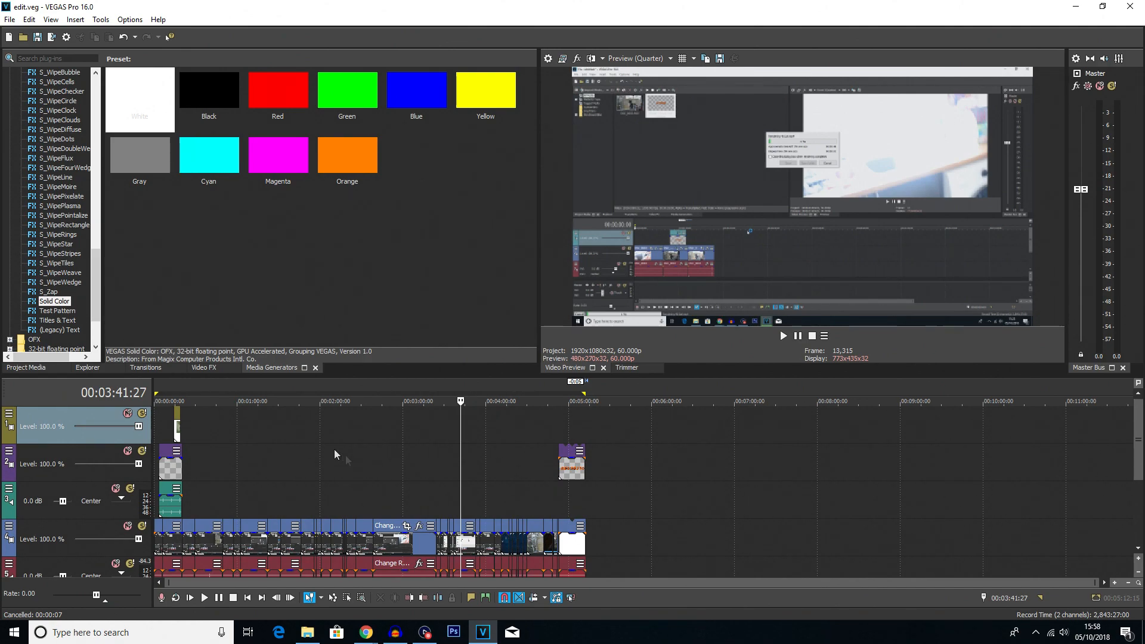
mouse_move(384, 475)
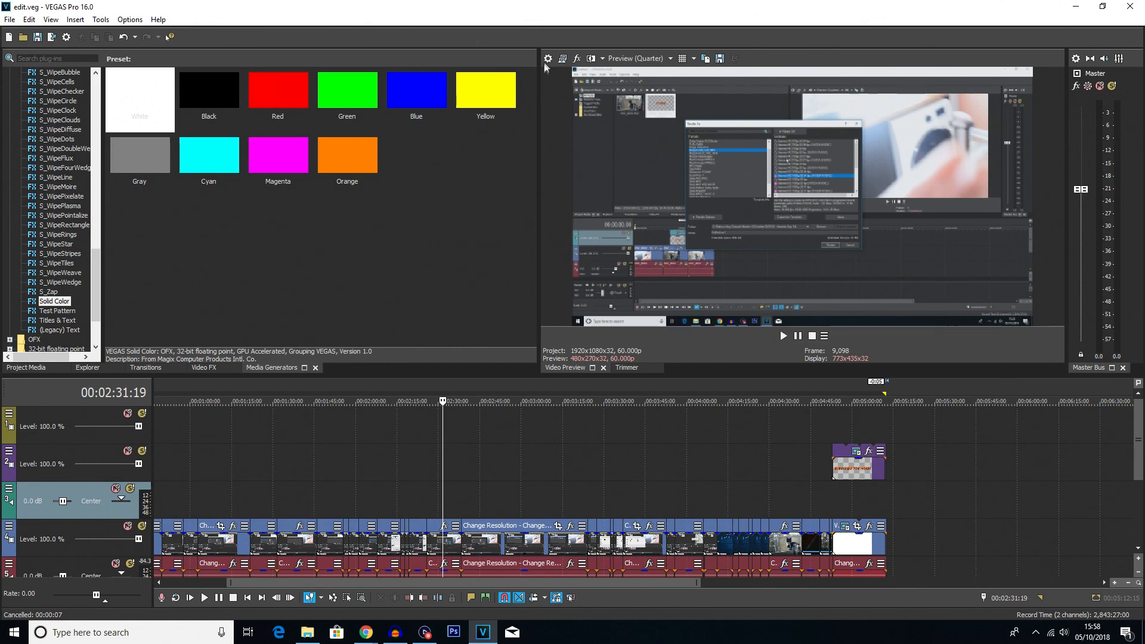
mouse_move(548, 59)
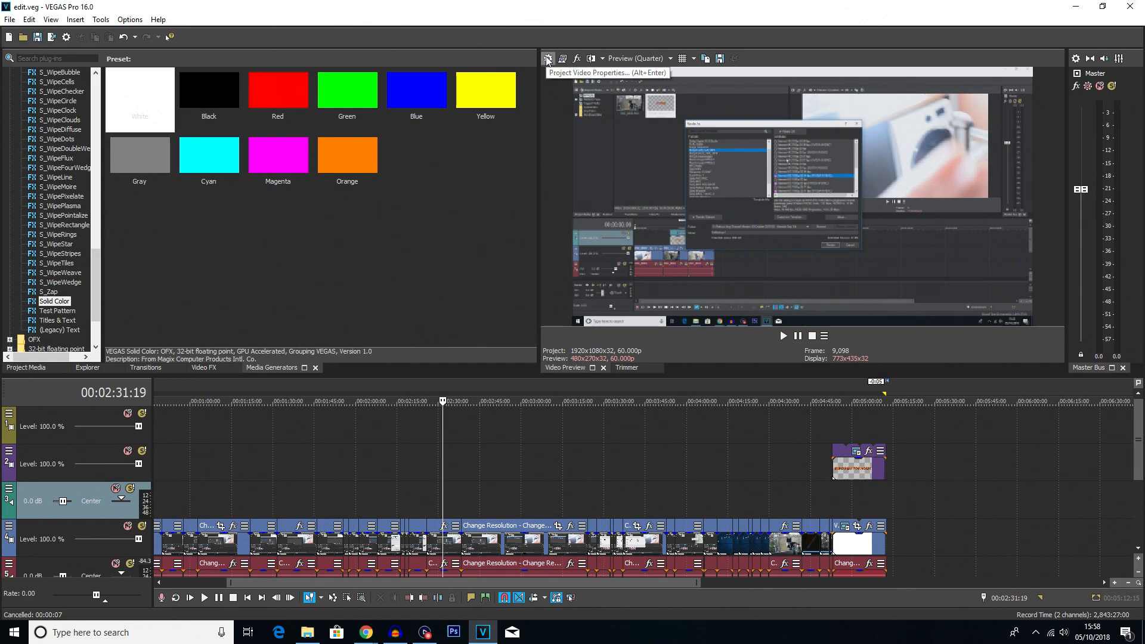
left_click(547, 59)
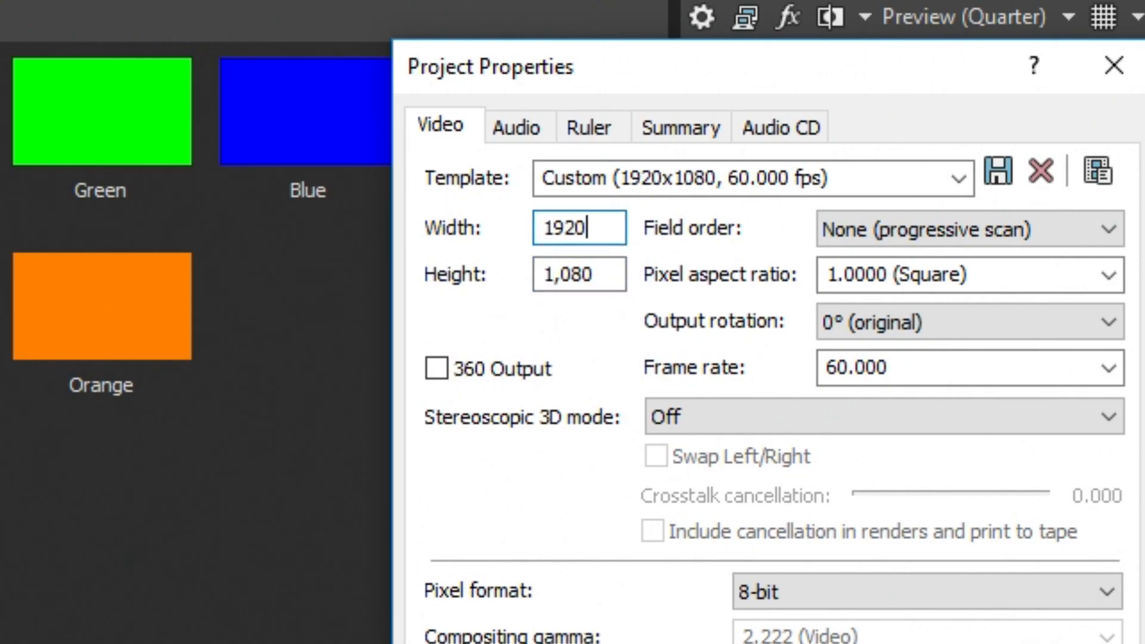
key("Tab")
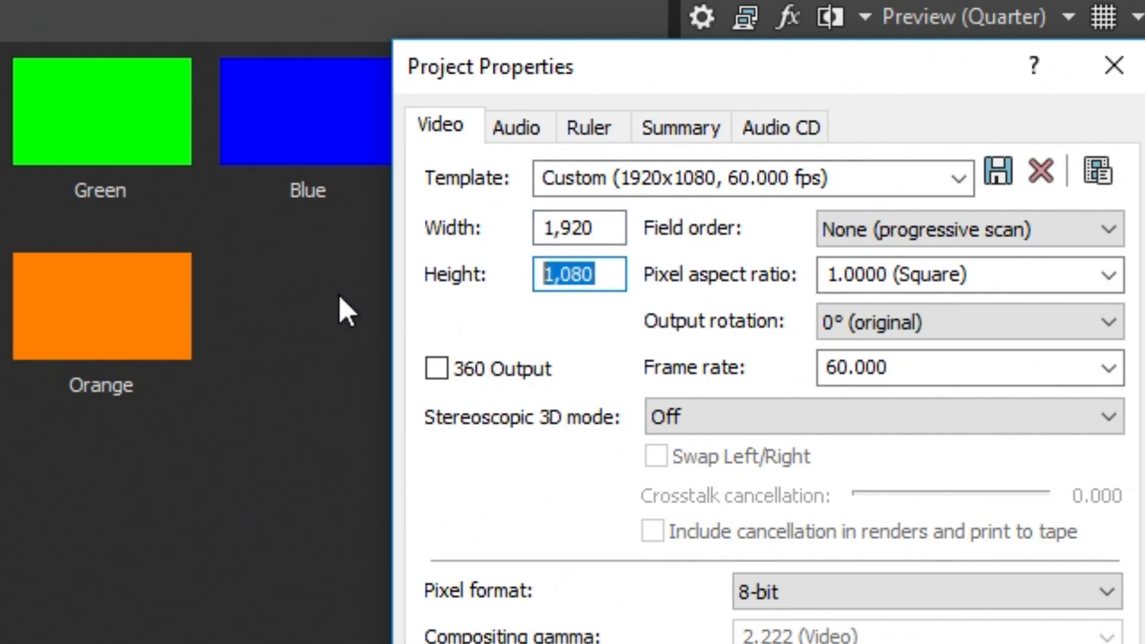
type("1080")
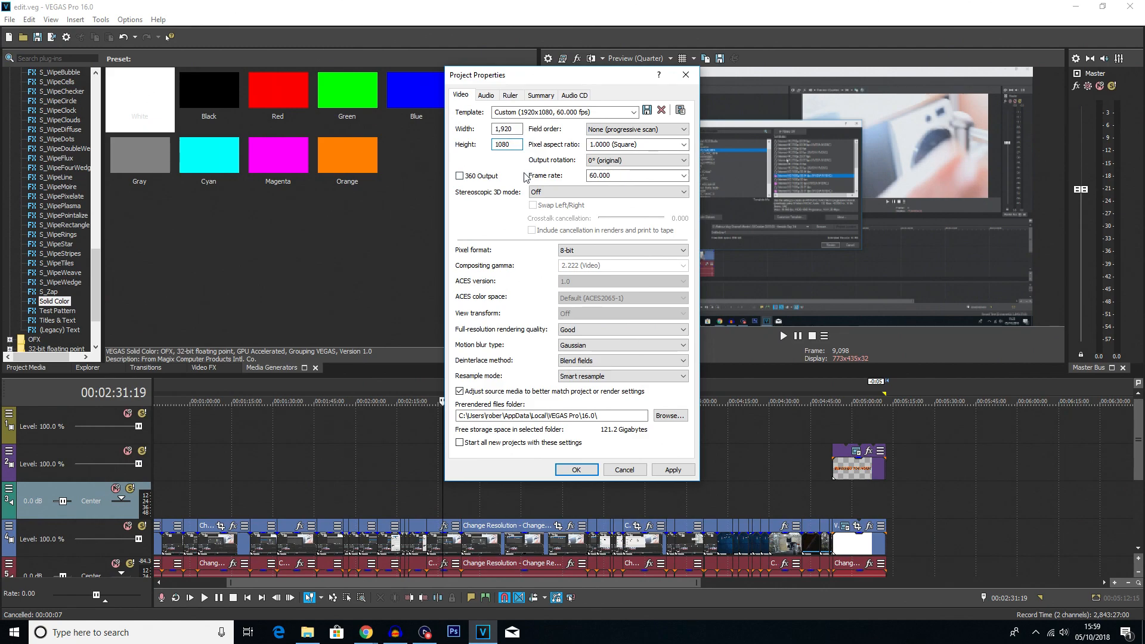
left_click(634, 129)
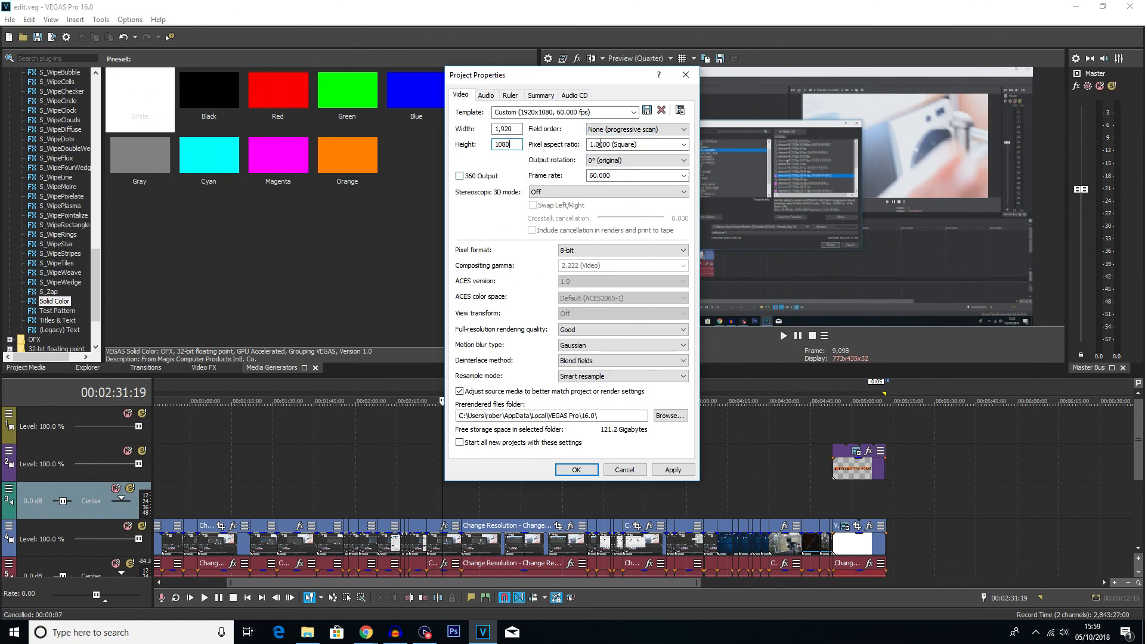
left_click(682, 144)
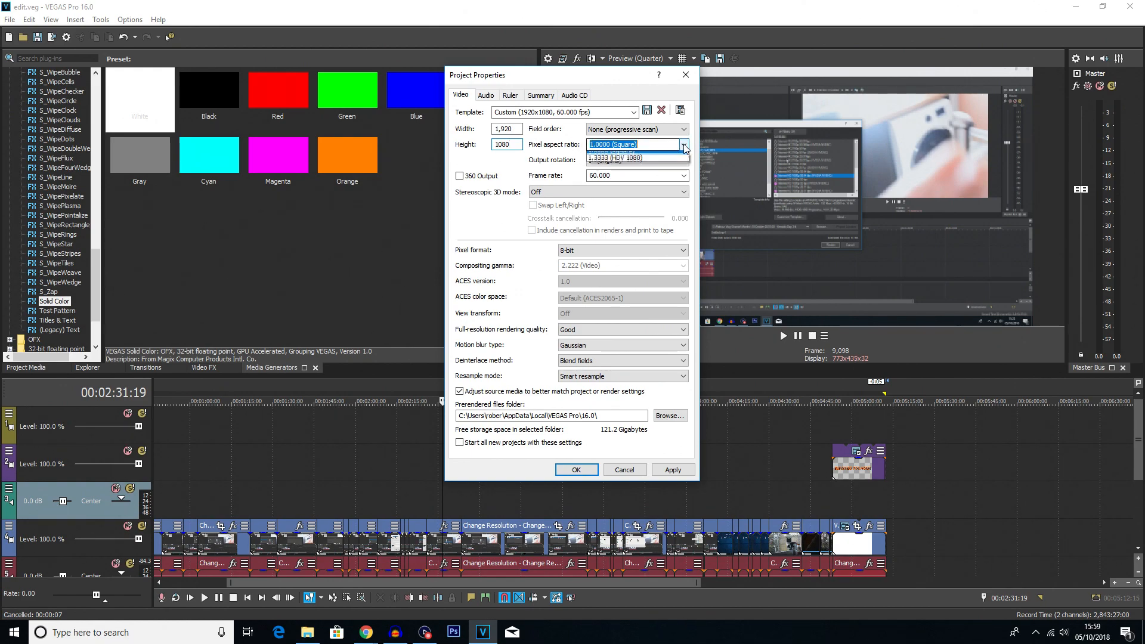
left_click(613, 157)
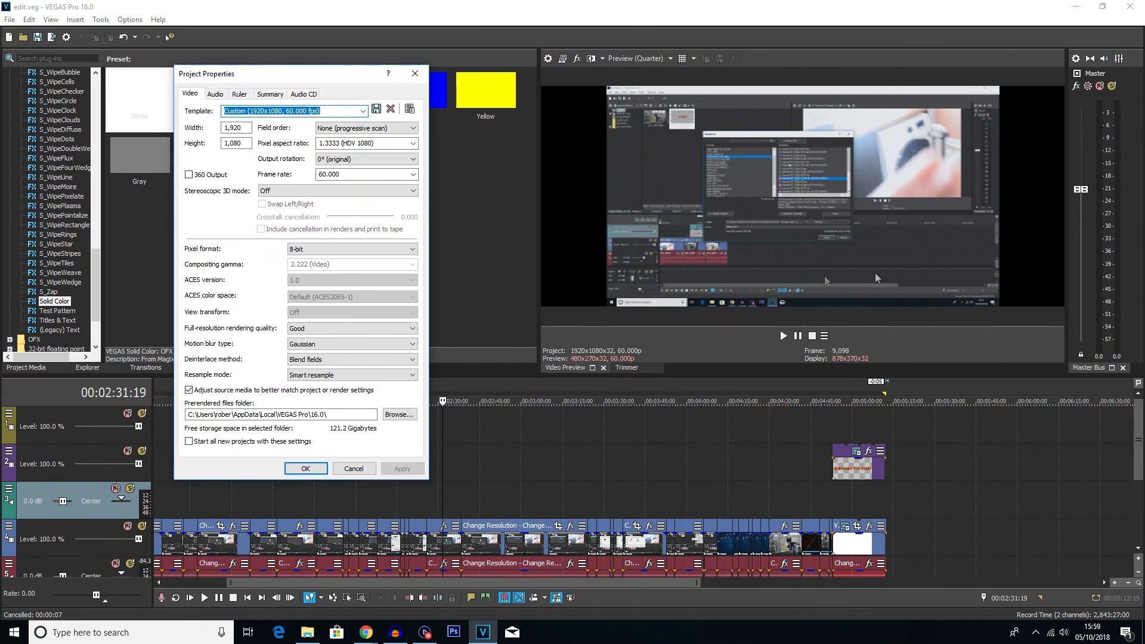
left_click(412, 143)
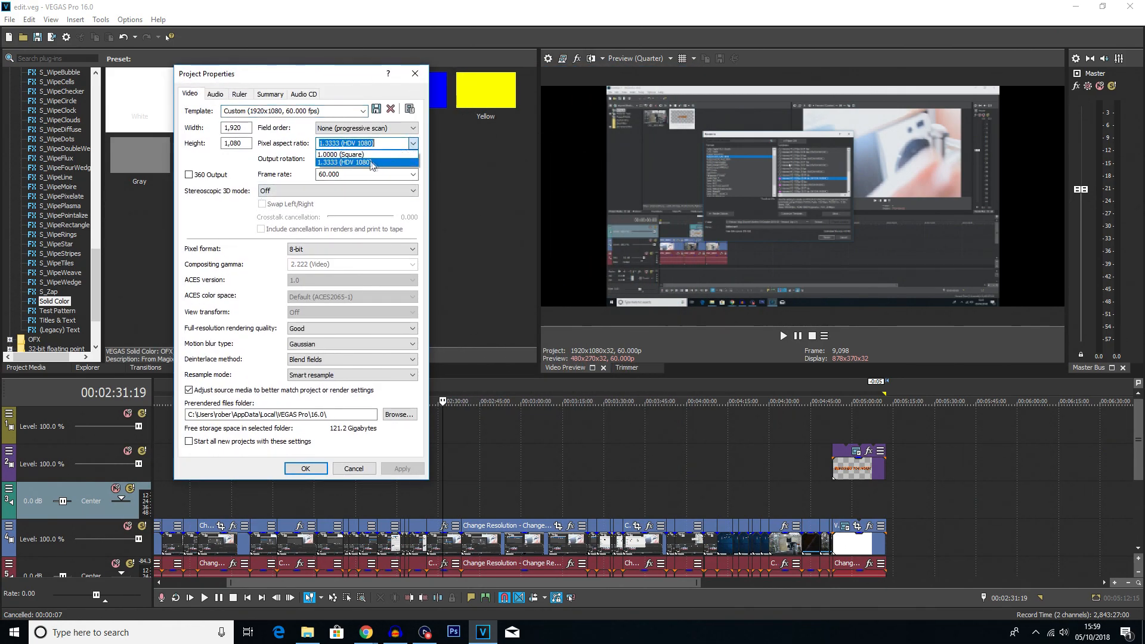
left_click(341, 154)
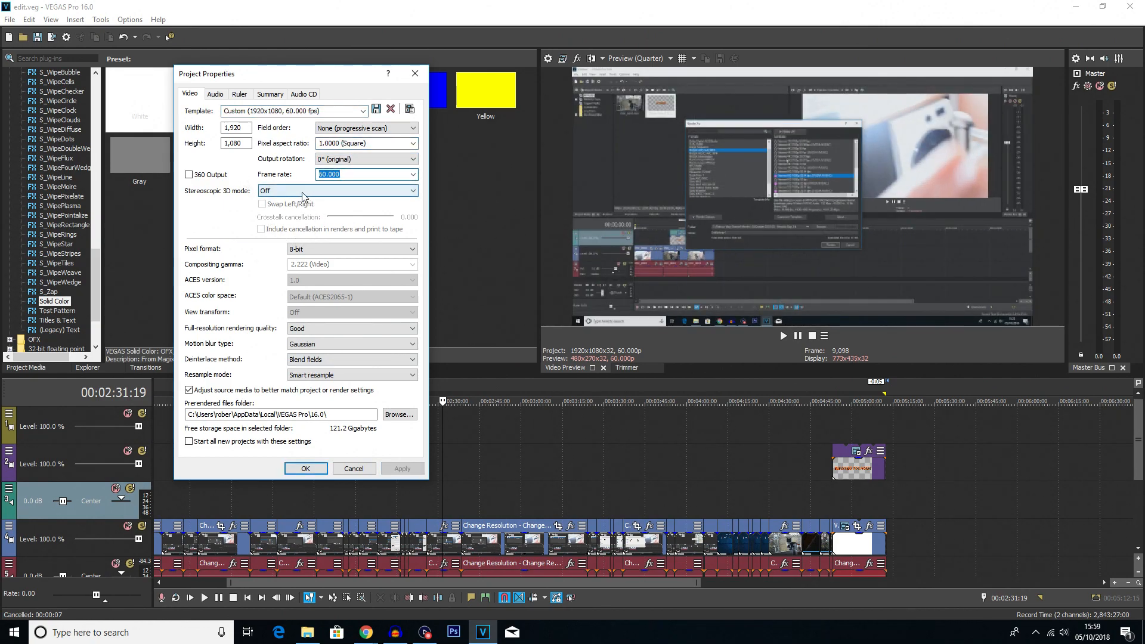
left_click(305, 468)
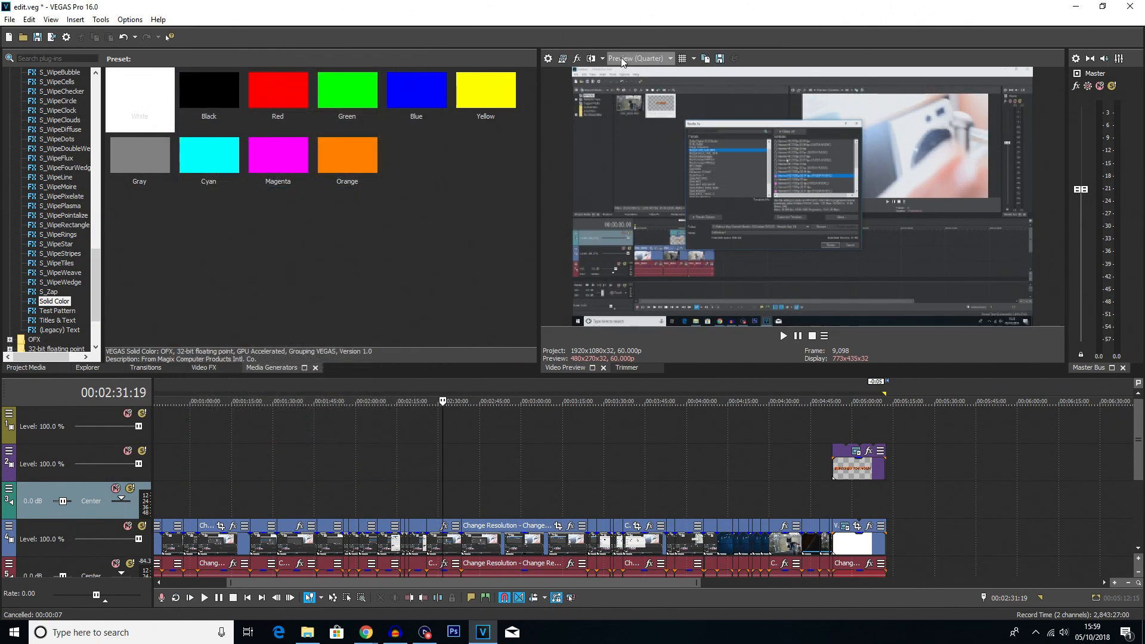
mouse_move(547, 59)
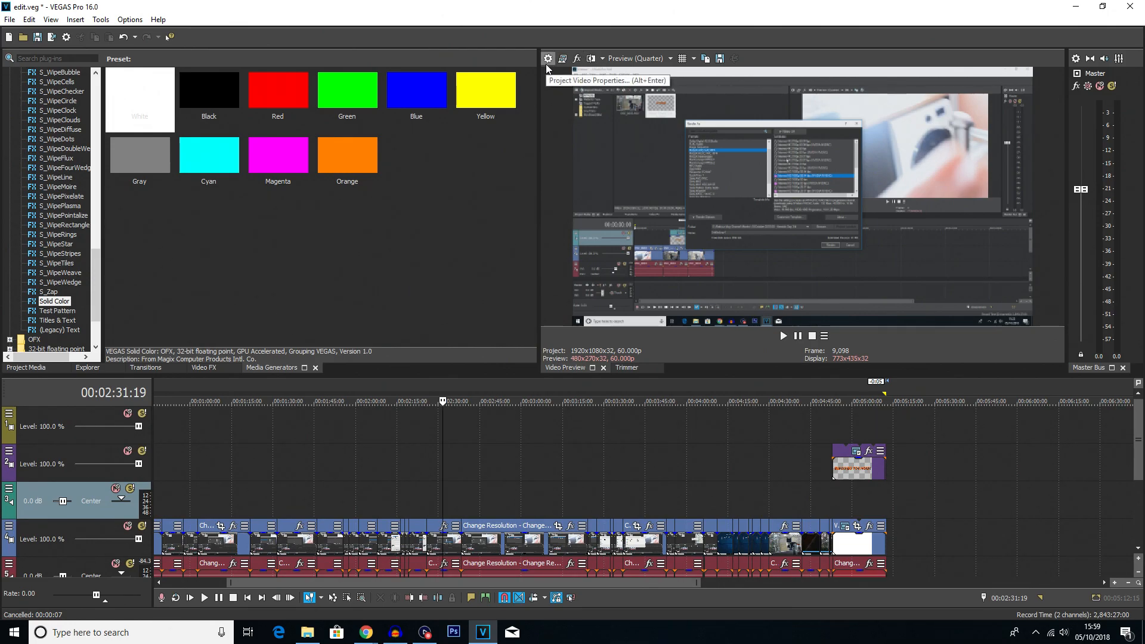
- Set the project's resample mode to Disable resample
left_click(547, 59)
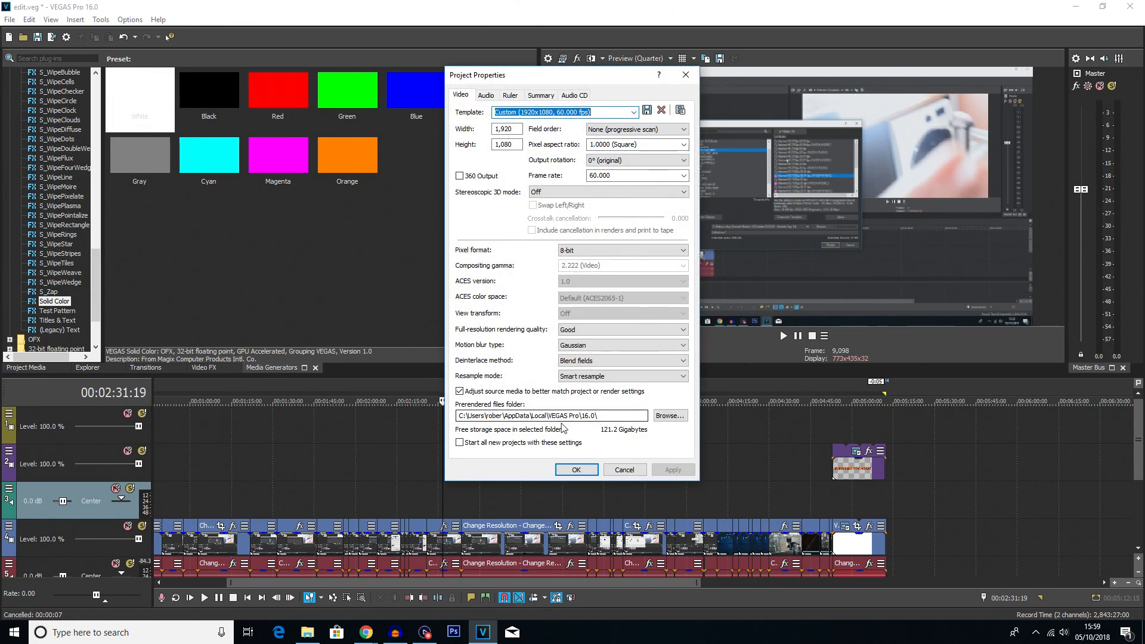
left_click_drag(569, 74, 394, 58)
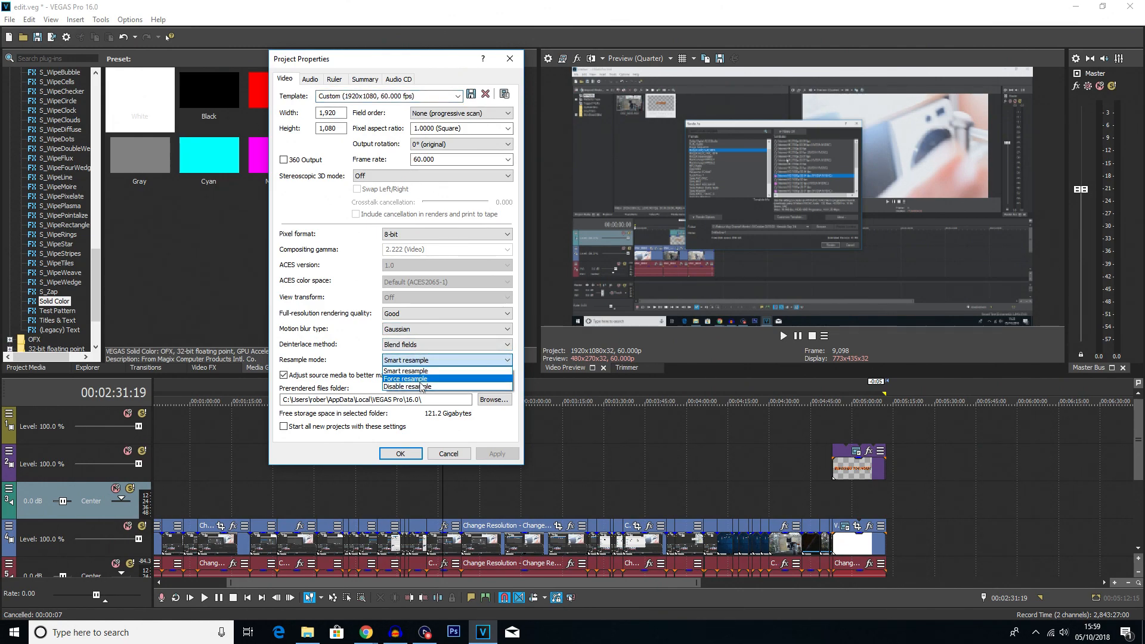
left_click(405, 386)
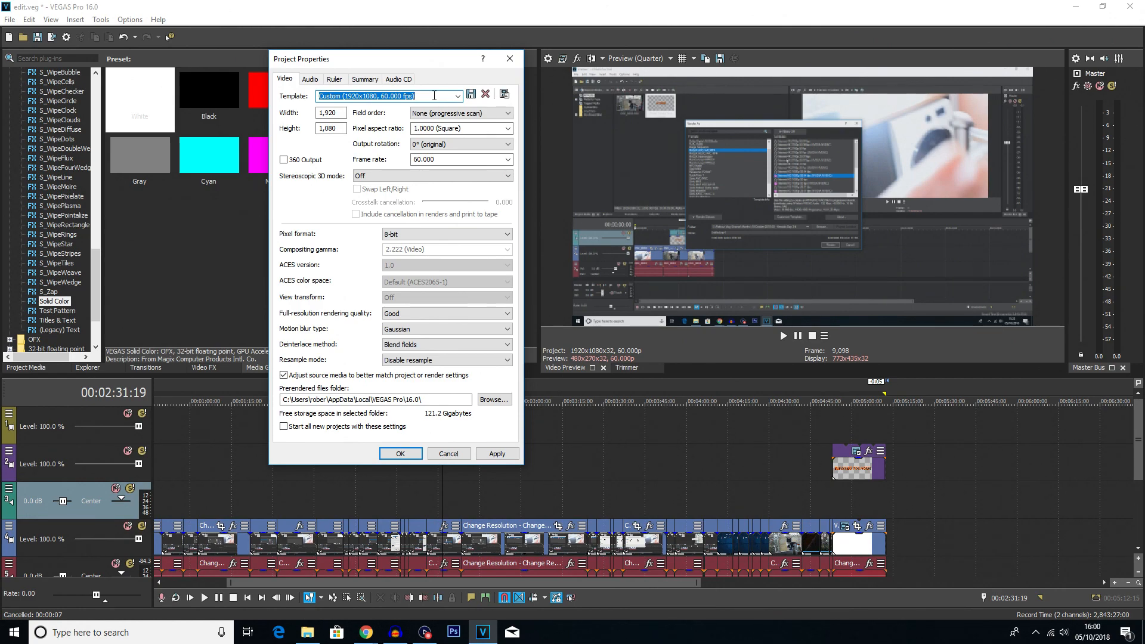
- Save the settings as template 'YouTube Tutorial Video Settings 1080p60' and confirm
type("Yo")
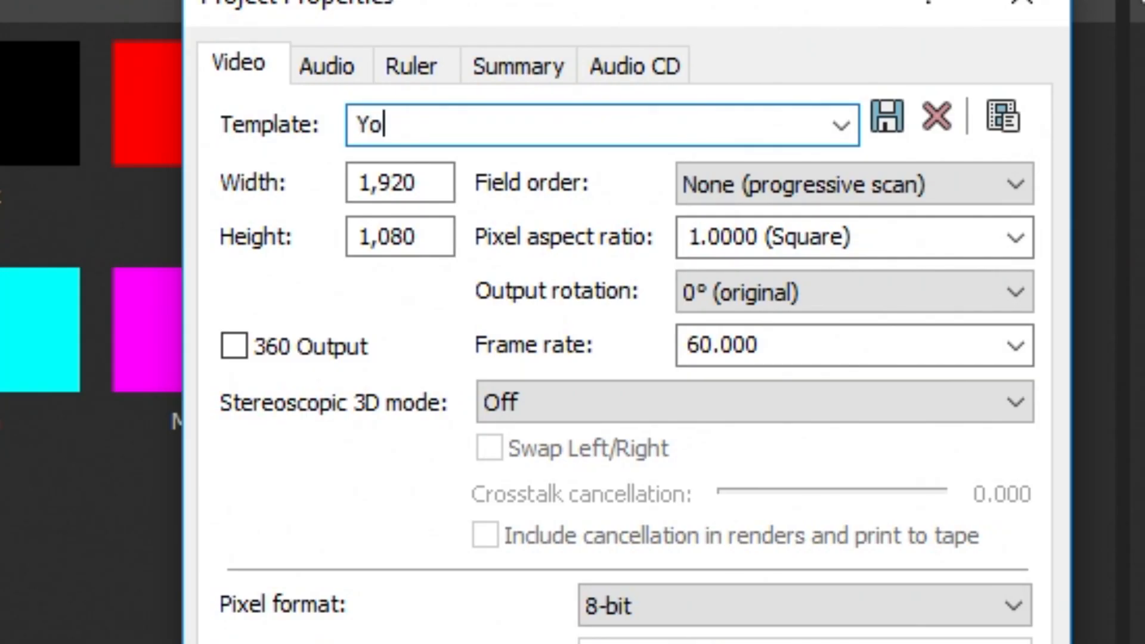
type("uTube Tutorial Video Settings 1")
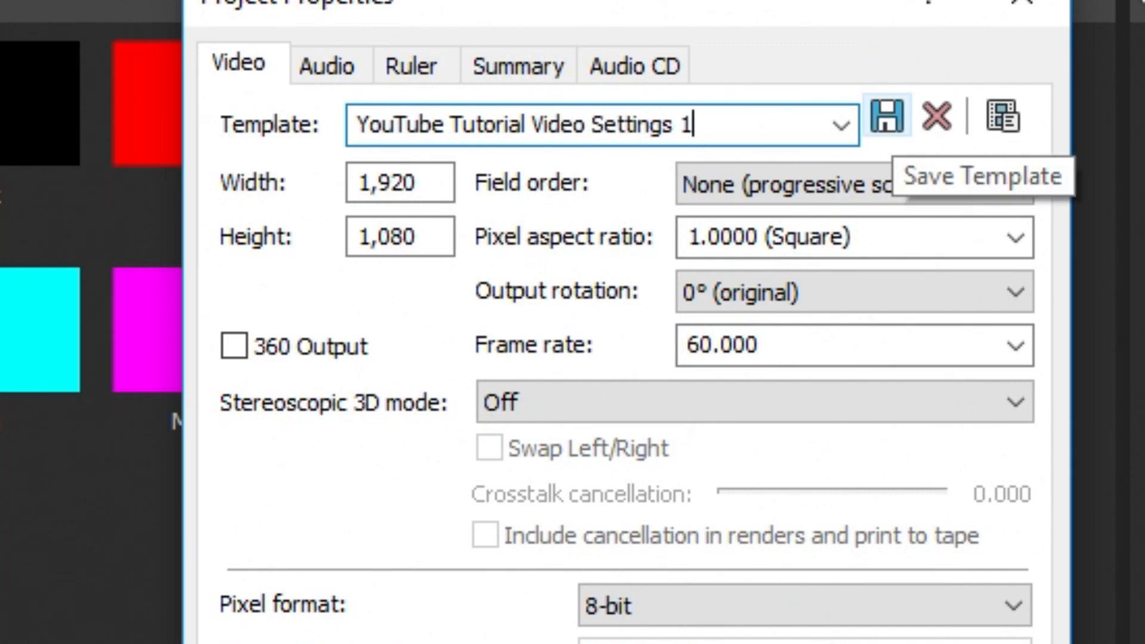
type("080")
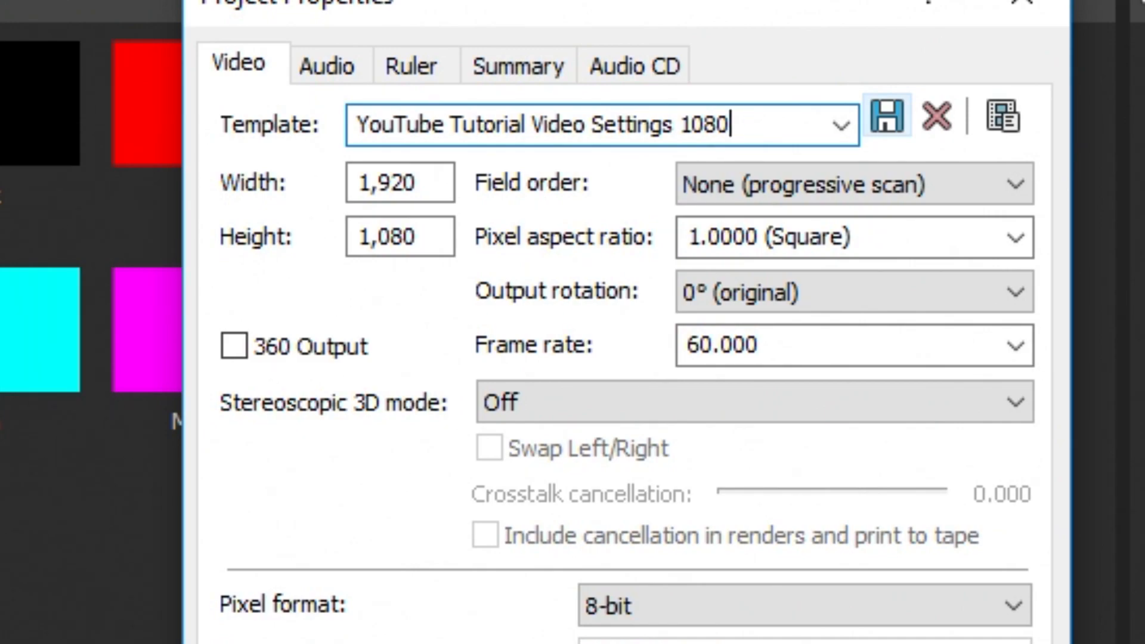
type("p60")
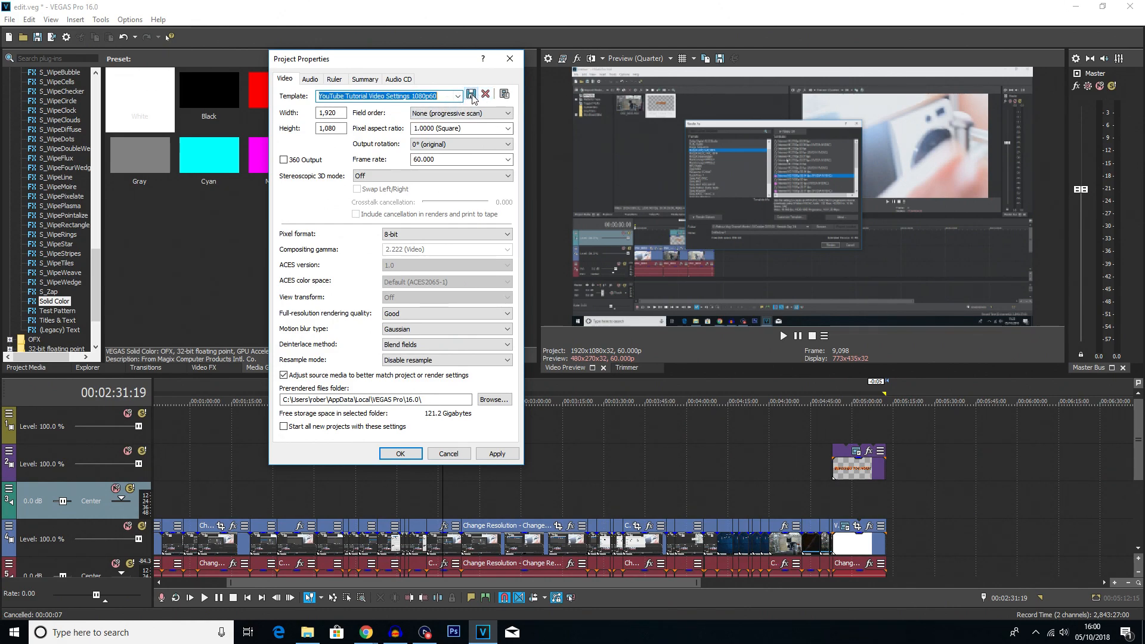
left_click(458, 95)
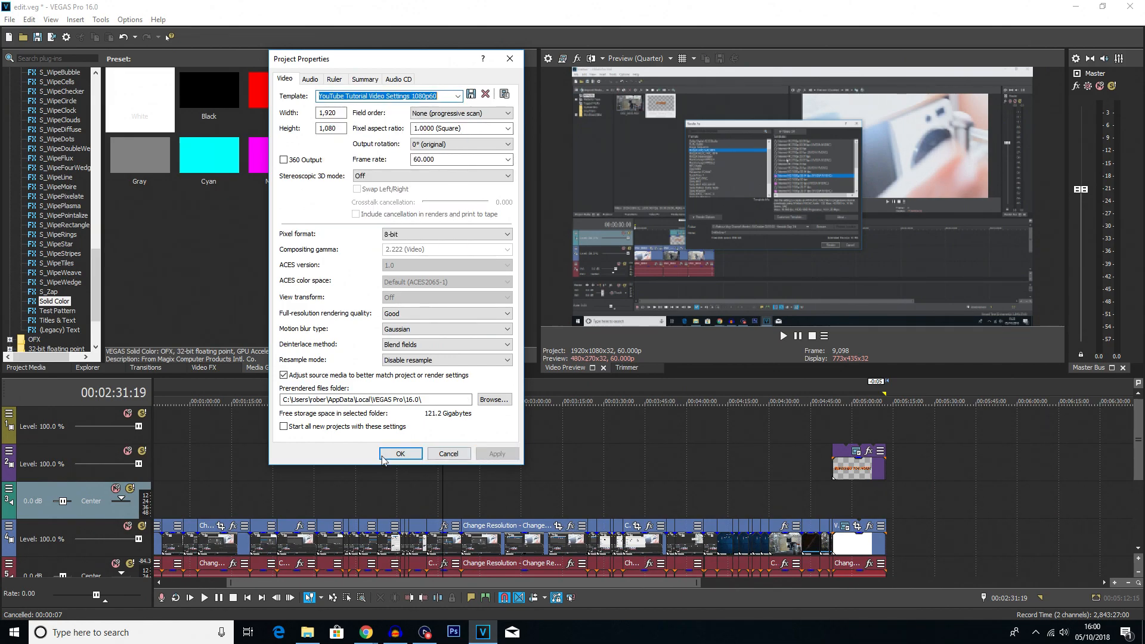
left_click(399, 453)
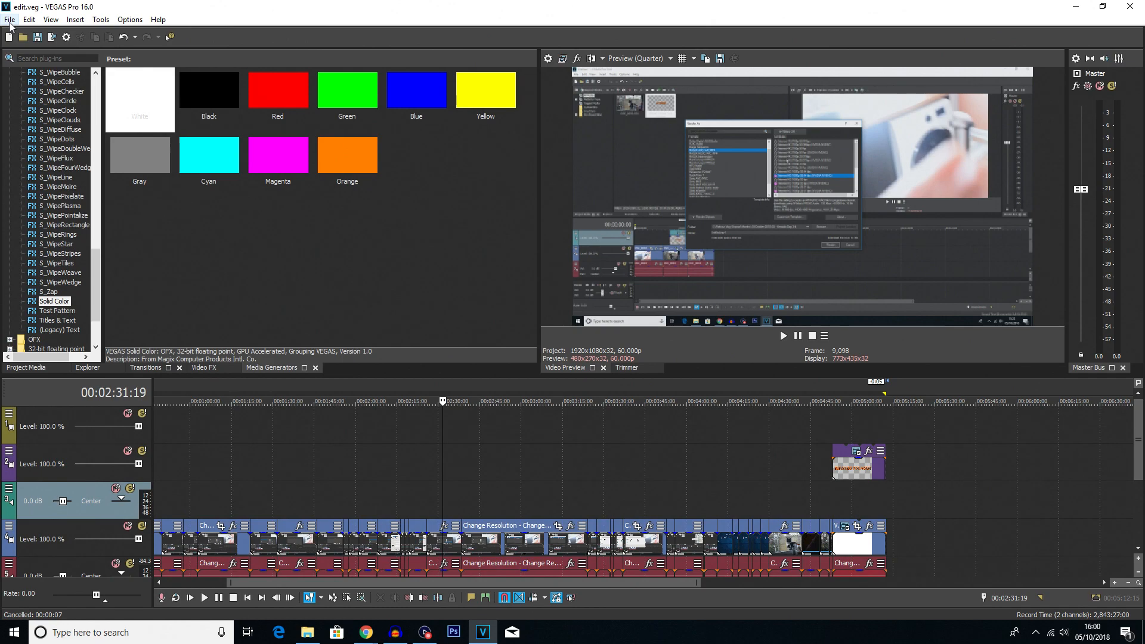
- Open File > Render As and turn the template filter off to list all templates
left_click(11, 19)
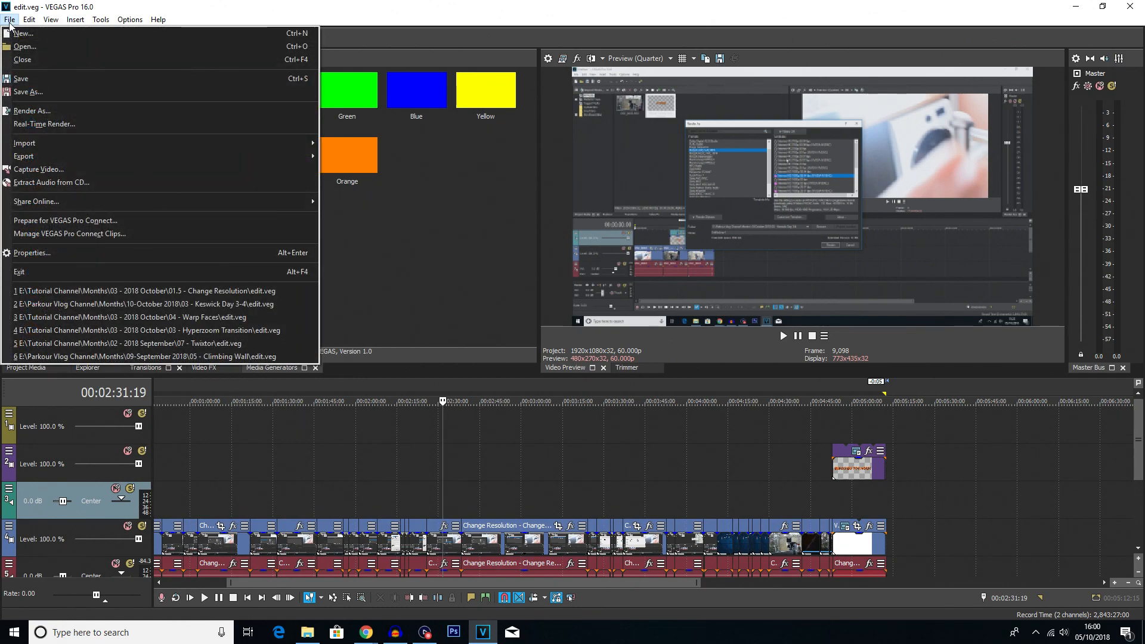
left_click(32, 111)
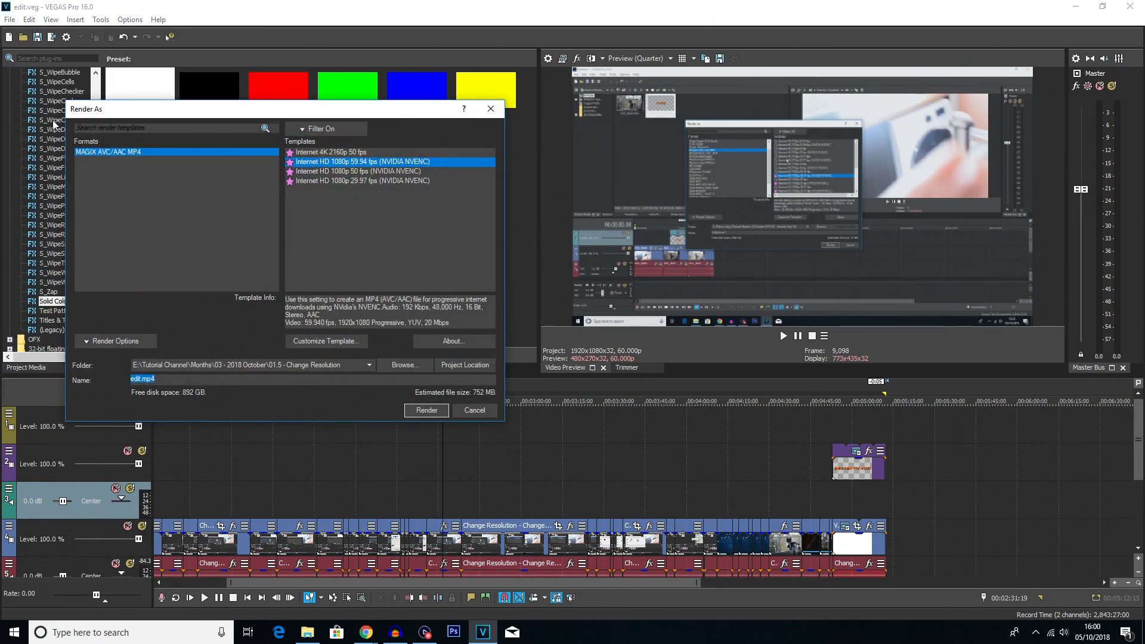
left_click(319, 129)
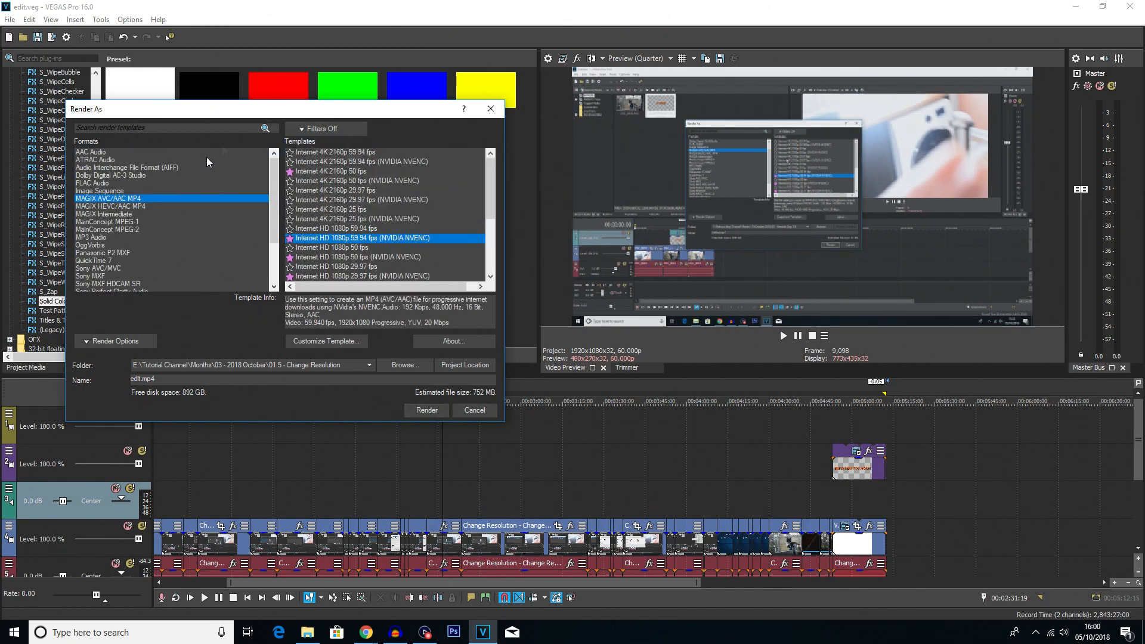
scroll("down", 3)
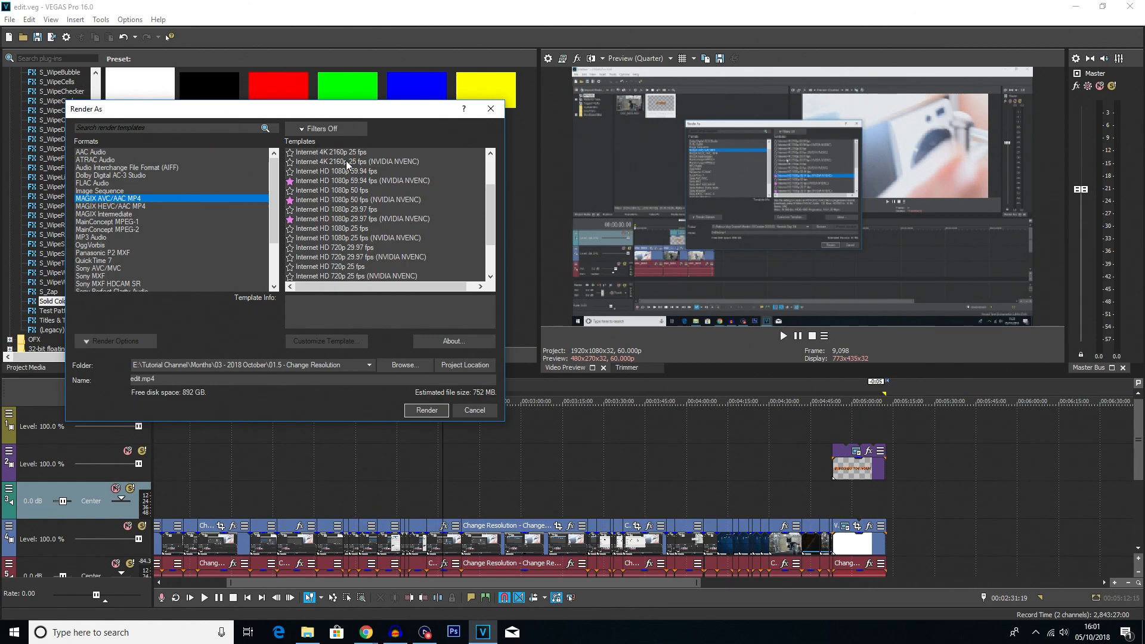
mouse_move(378, 267)
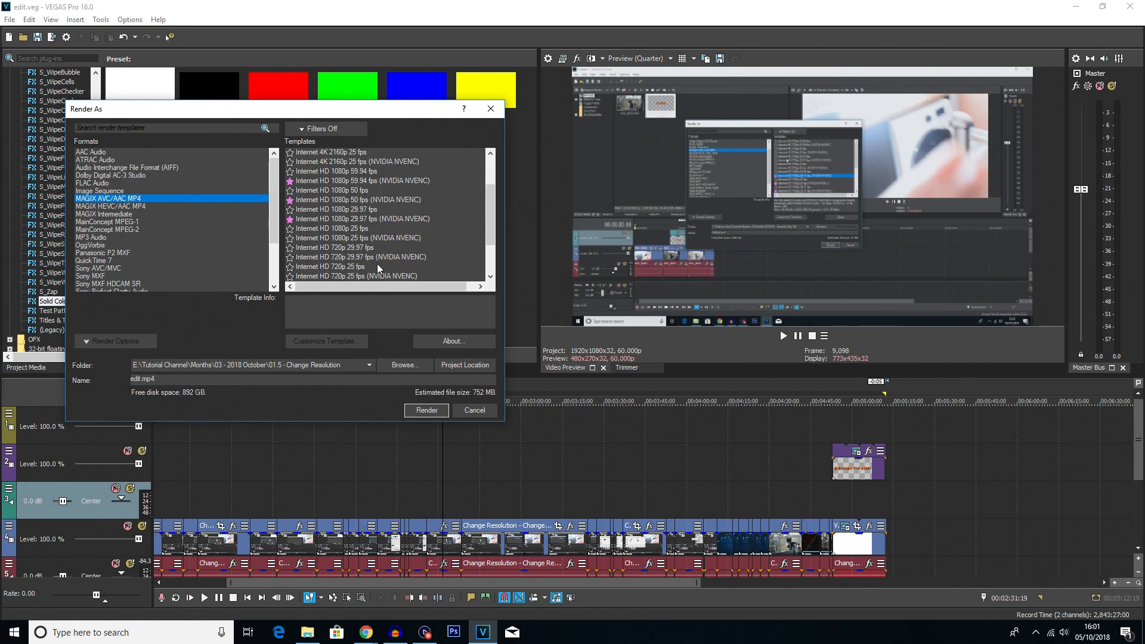
- Try the Internet HD 1080p templates, ending on 1080p 59.94 fps NVENC
left_click(361, 180)
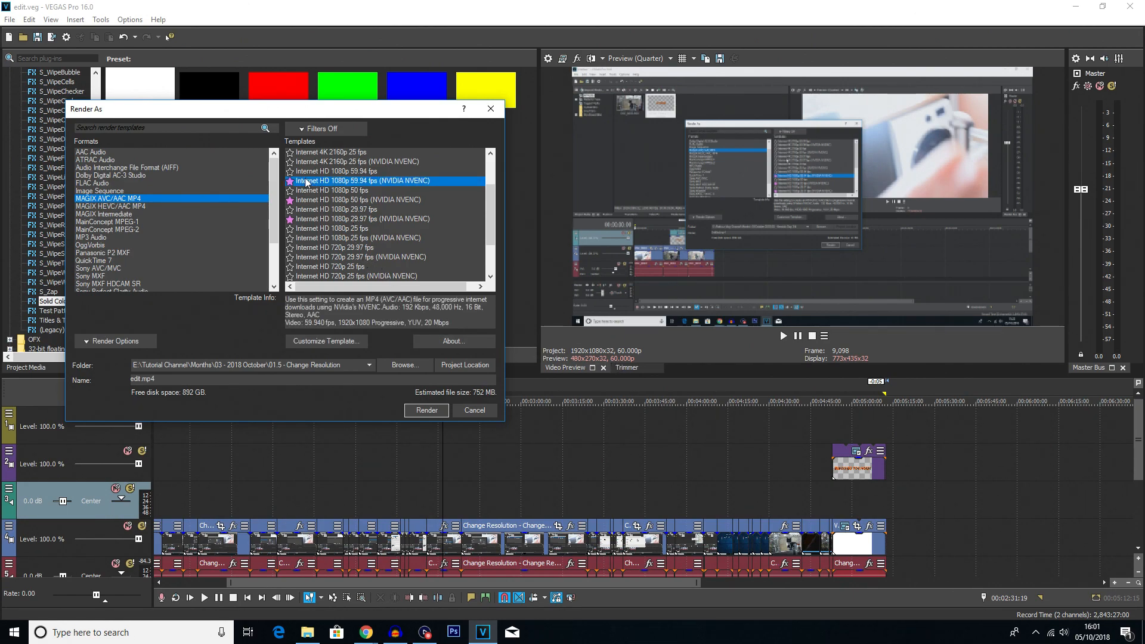
left_click(335, 172)
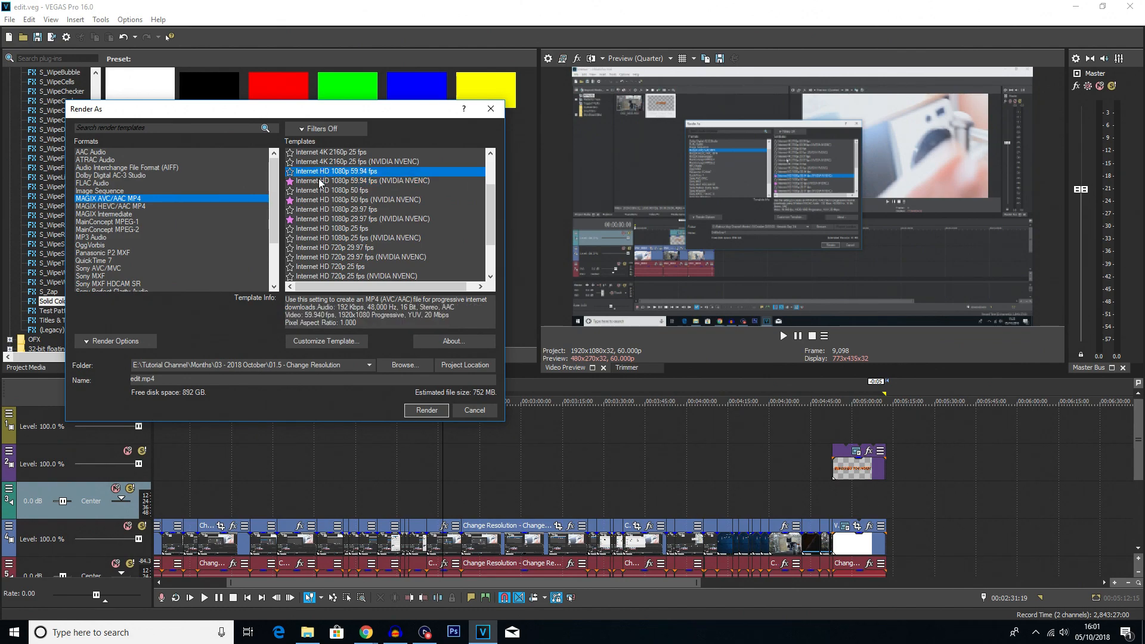
left_click(358, 180)
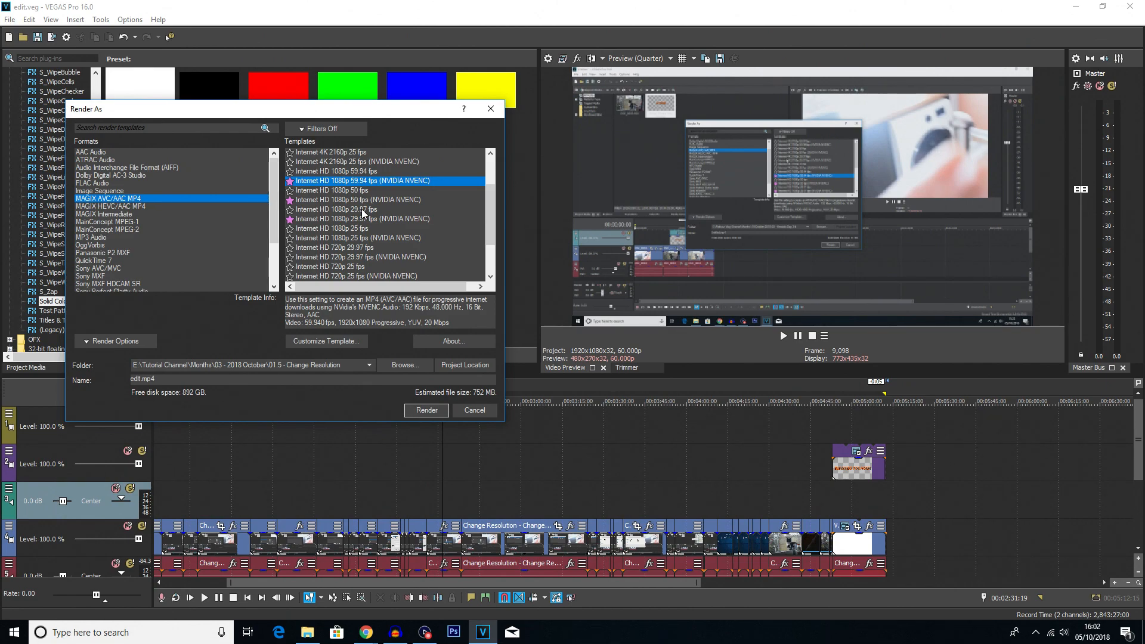
left_click(358, 219)
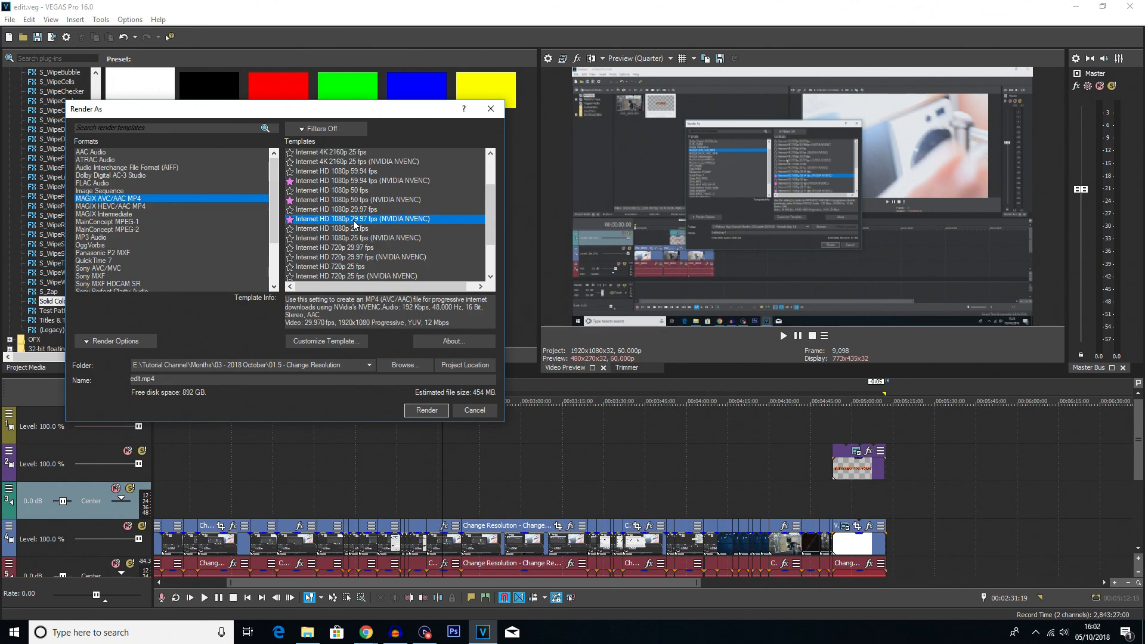
left_click(361, 180)
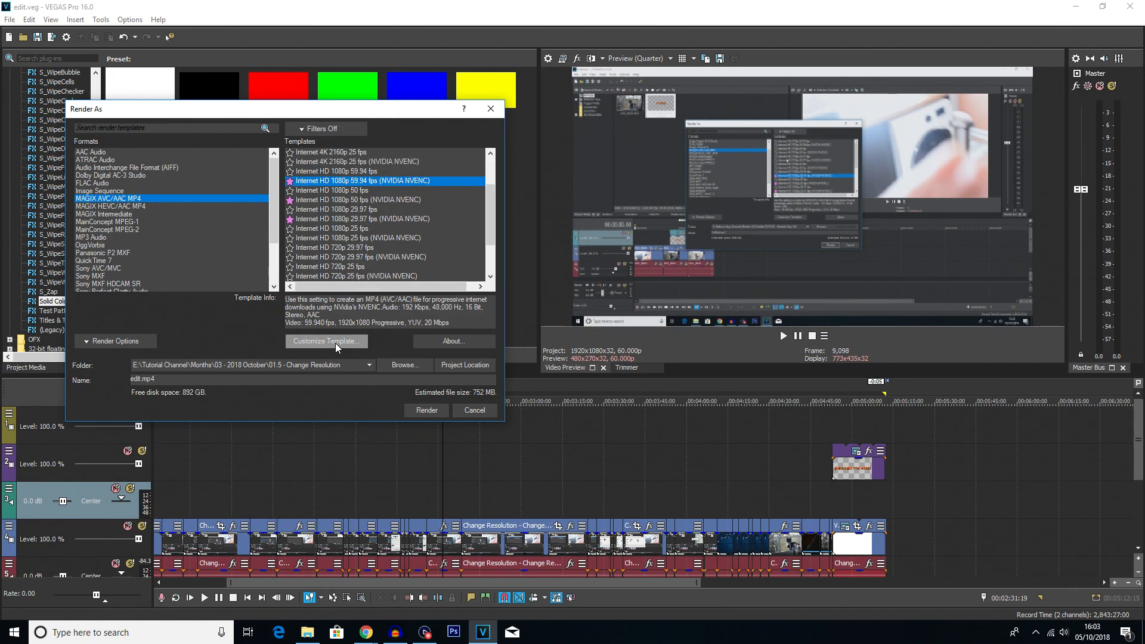
- Review the 1080p 59.94 fps NVENC template's custom settings, including pixel aspect ratio, and apply
left_click(325, 340)
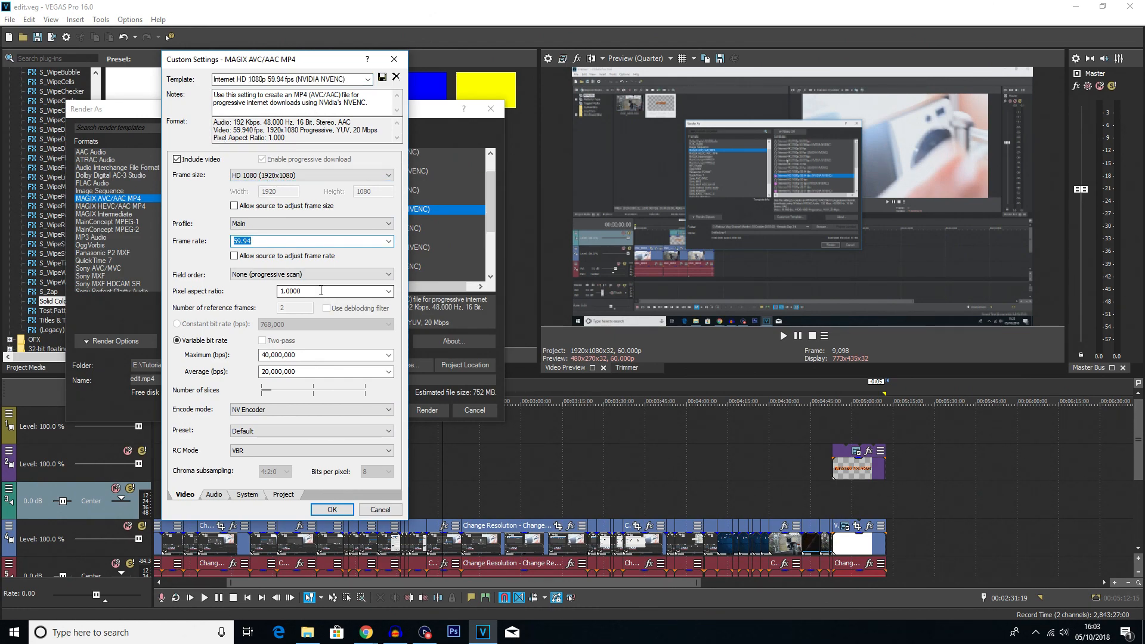
left_click(334, 290)
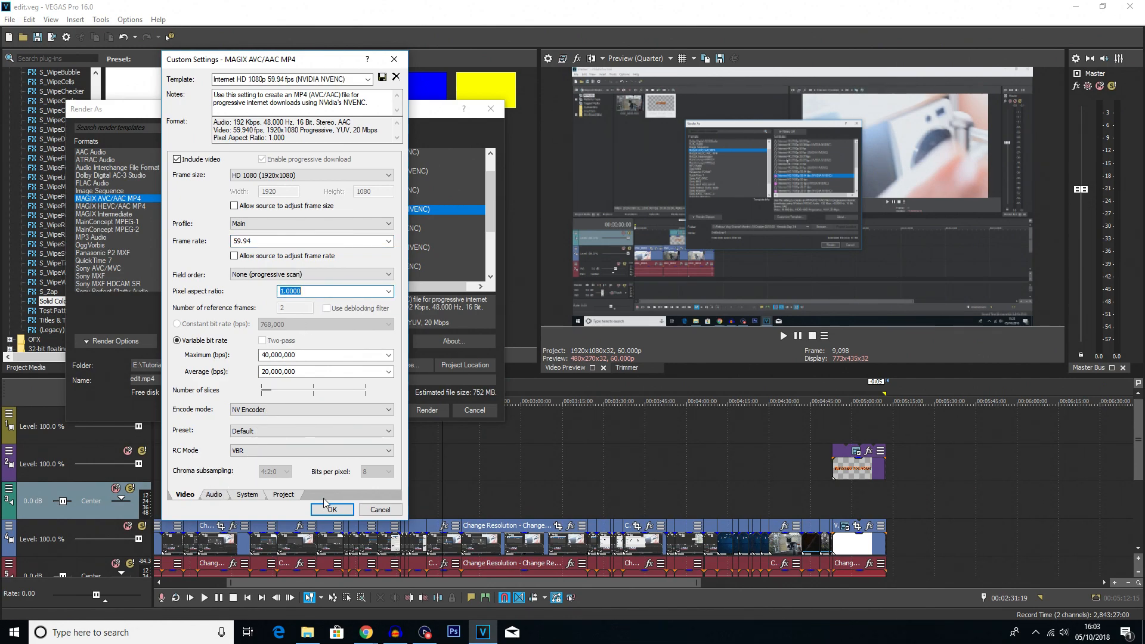
left_click(331, 508)
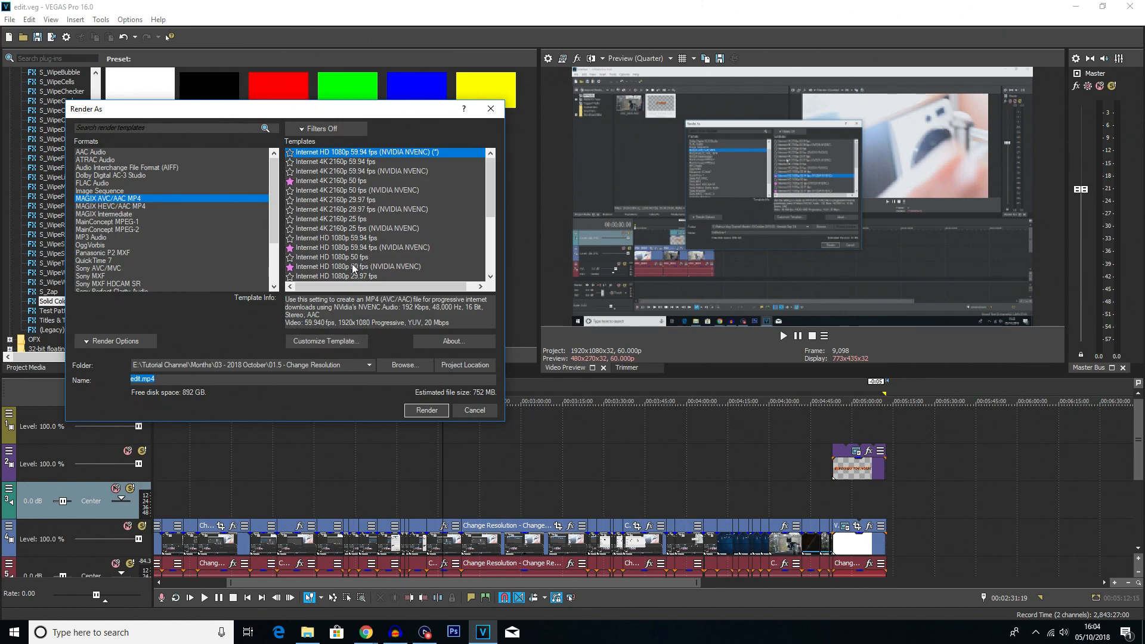
left_click(361, 247)
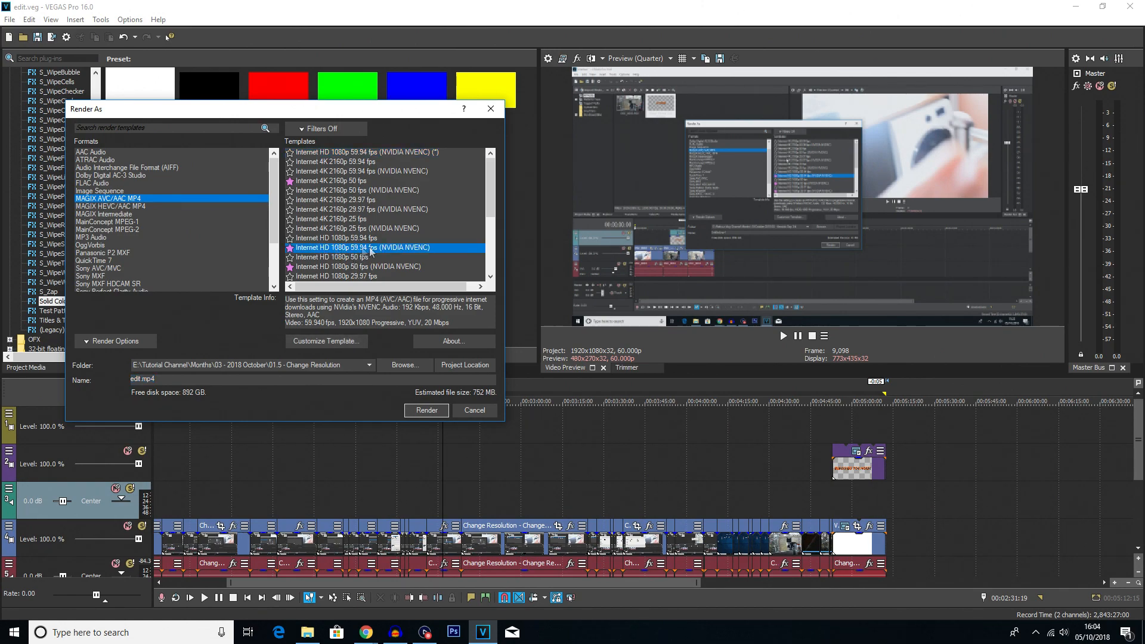
left_click(364, 152)
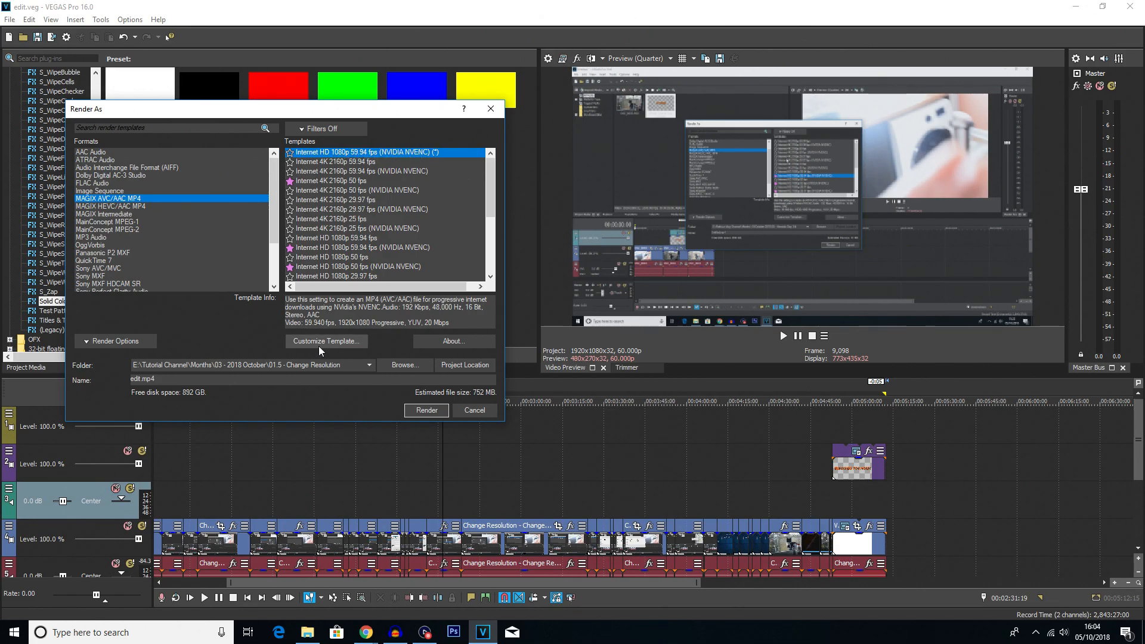
- Save the customized settings as a new template named 'dtdnxtgdgxdg'
left_click(326, 341)
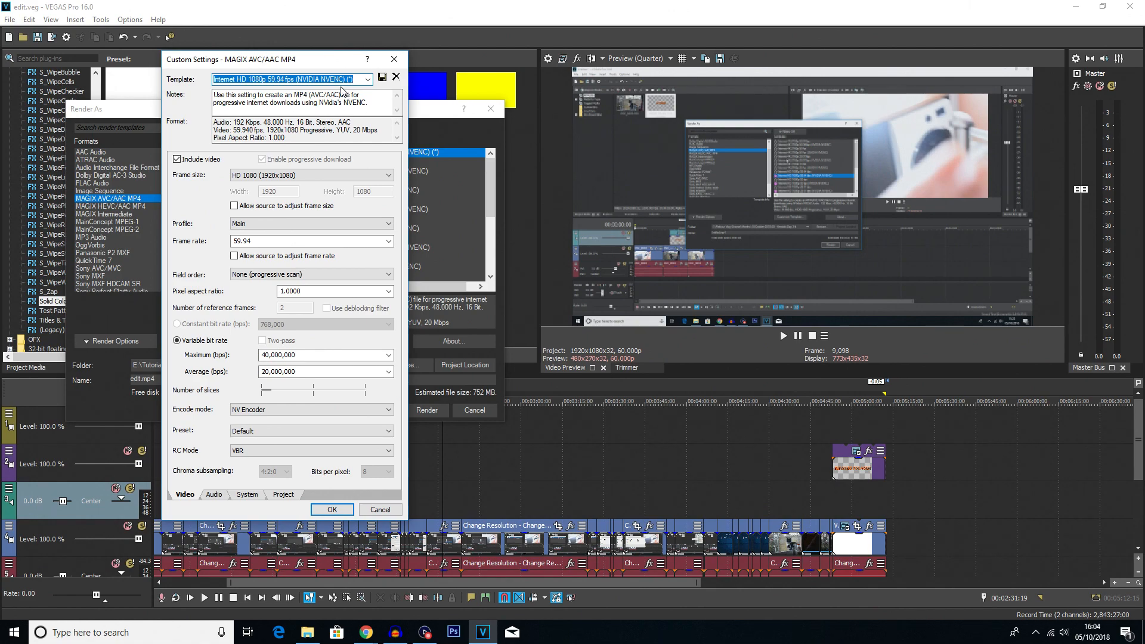
type("dtdnxtgdgxdg")
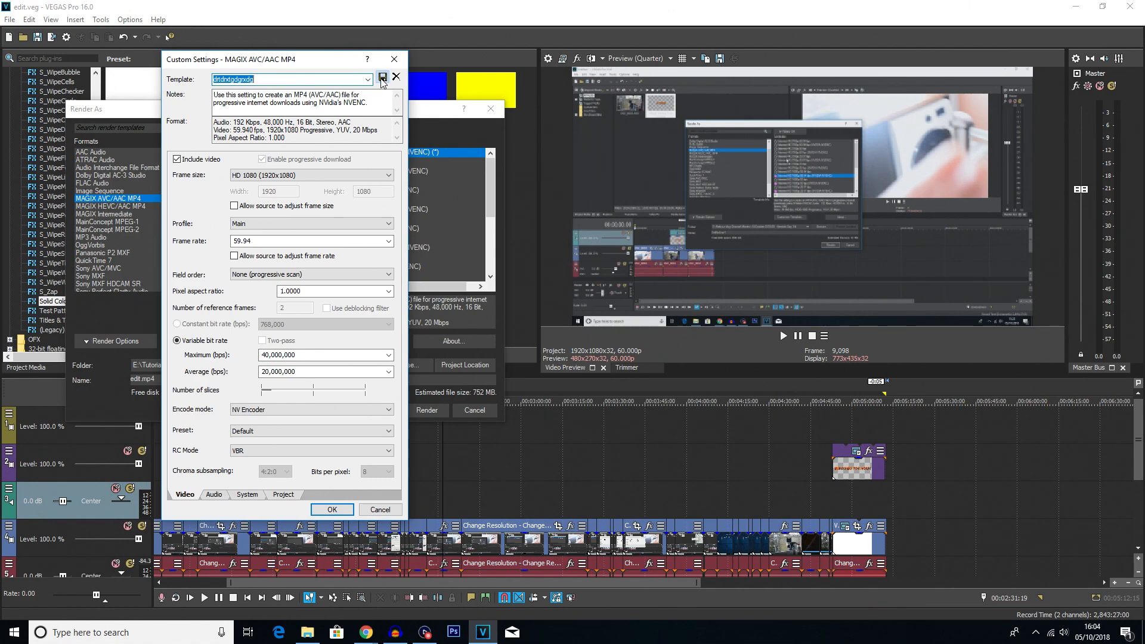
left_click(357, 78)
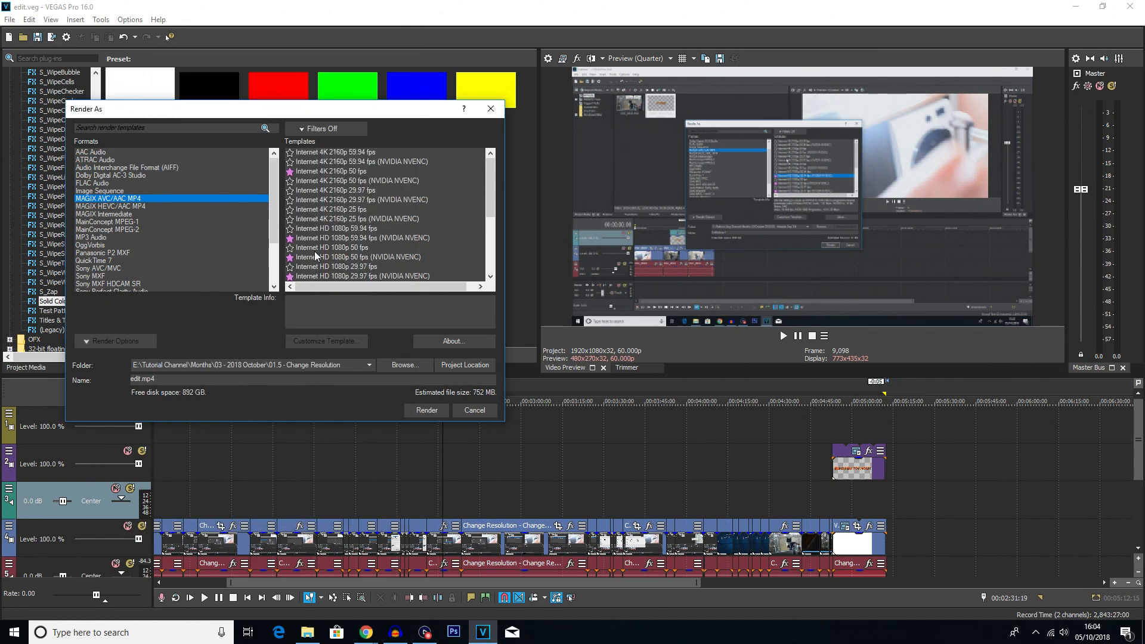
left_click(361, 238)
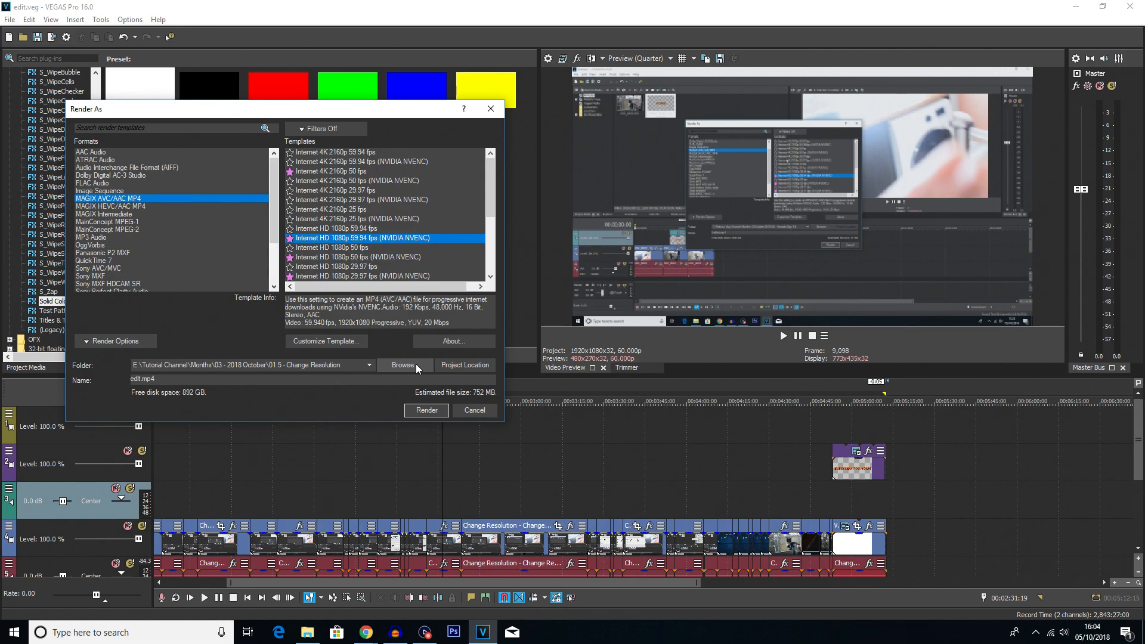
- Name the output file 'finished' and start rendering to finished.mp4
left_click(403, 364)
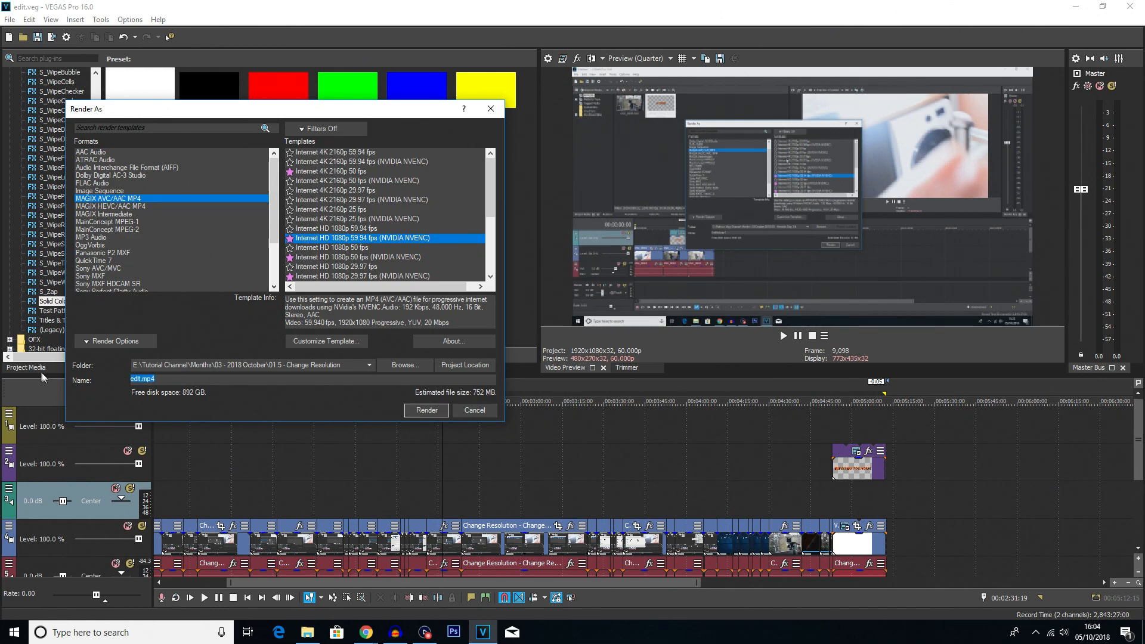
type("finished")
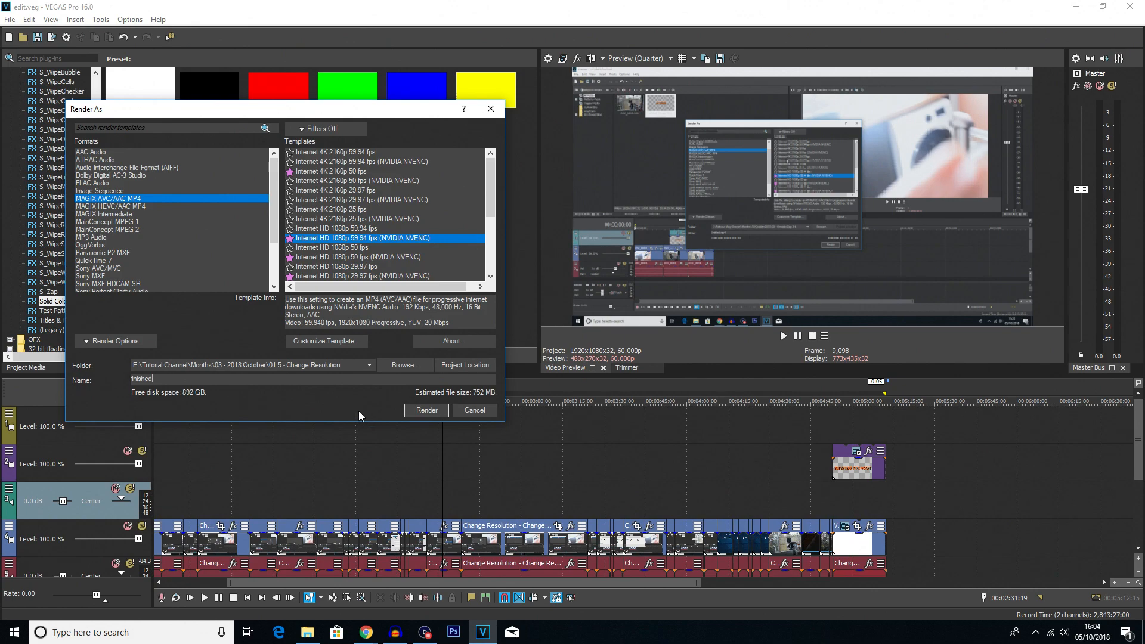
left_click(426, 410)
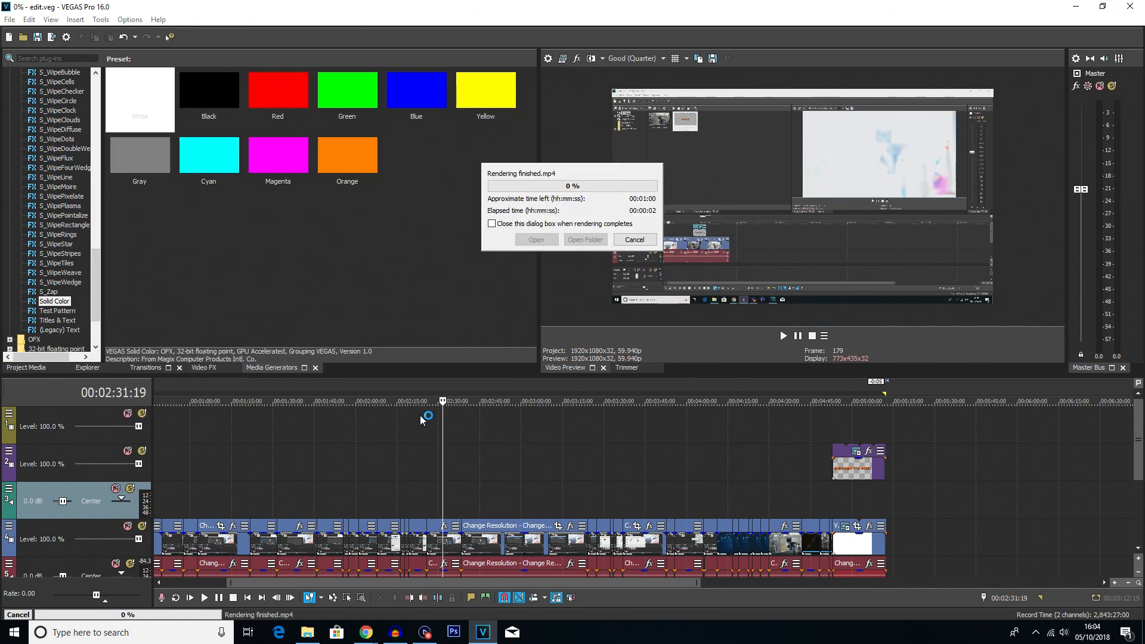